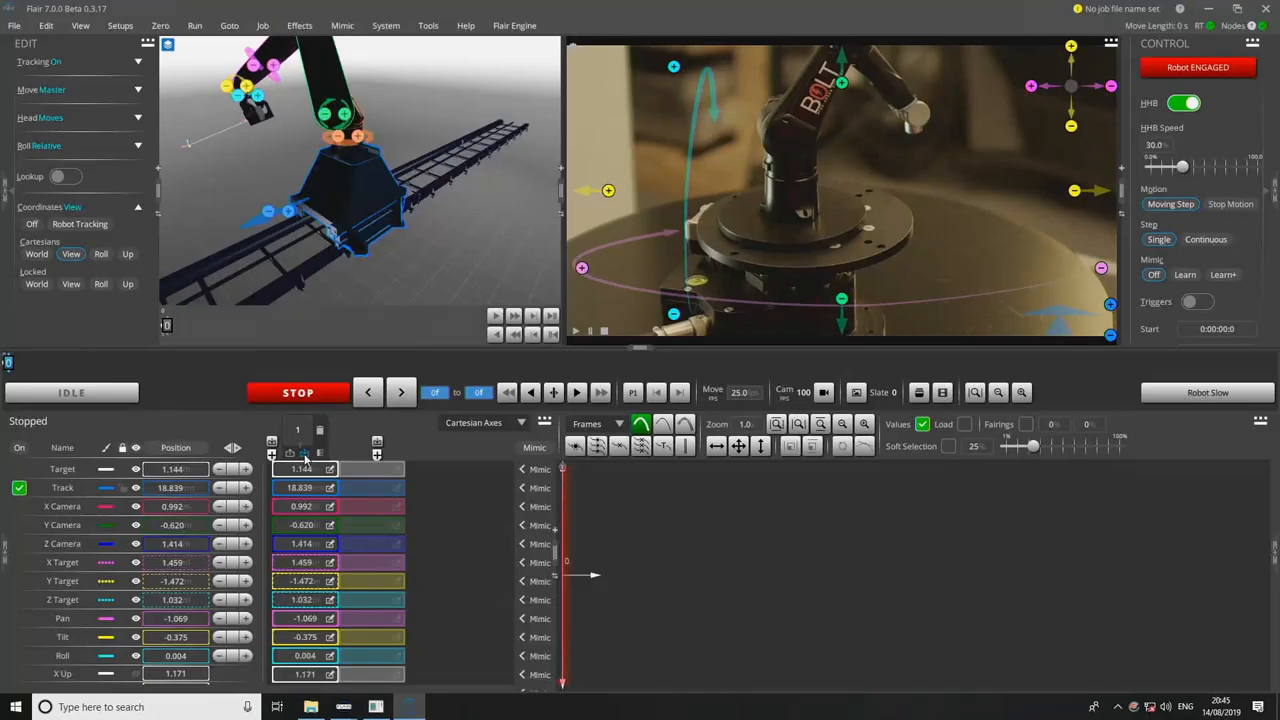
mouse_move(377, 445)
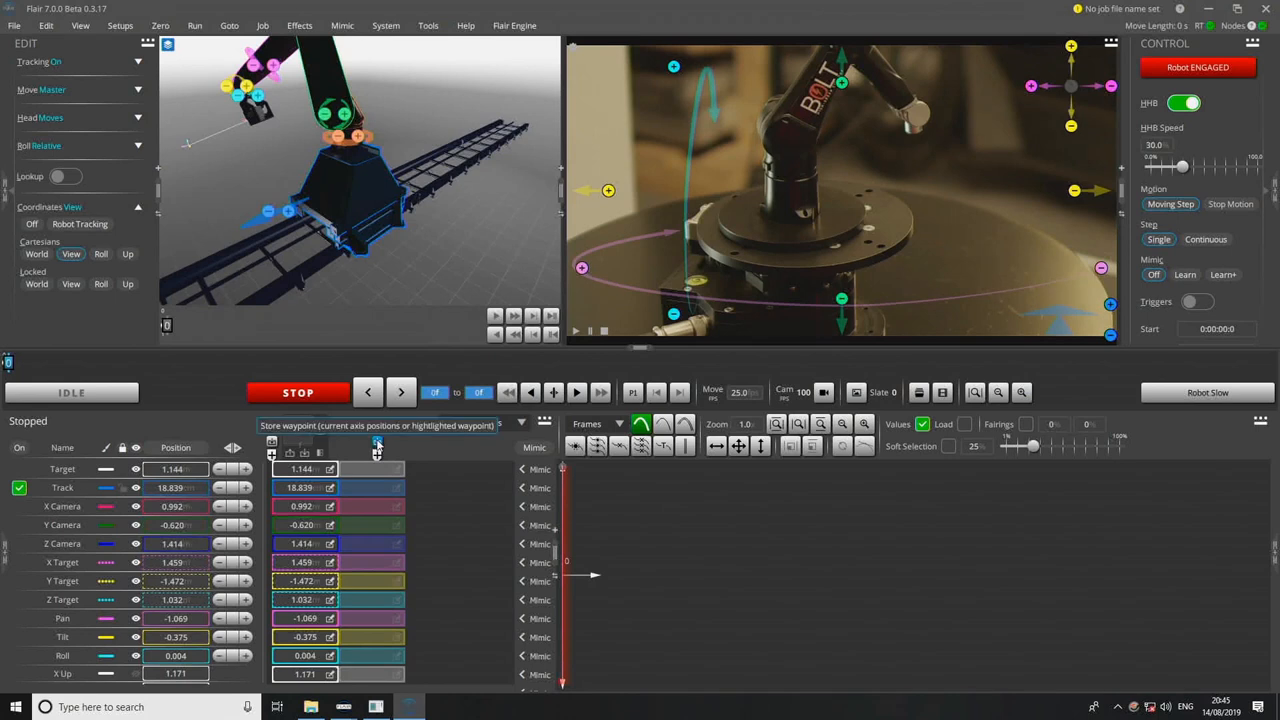
- Store the robot's current axis positions as a new waypoint
click(377, 443)
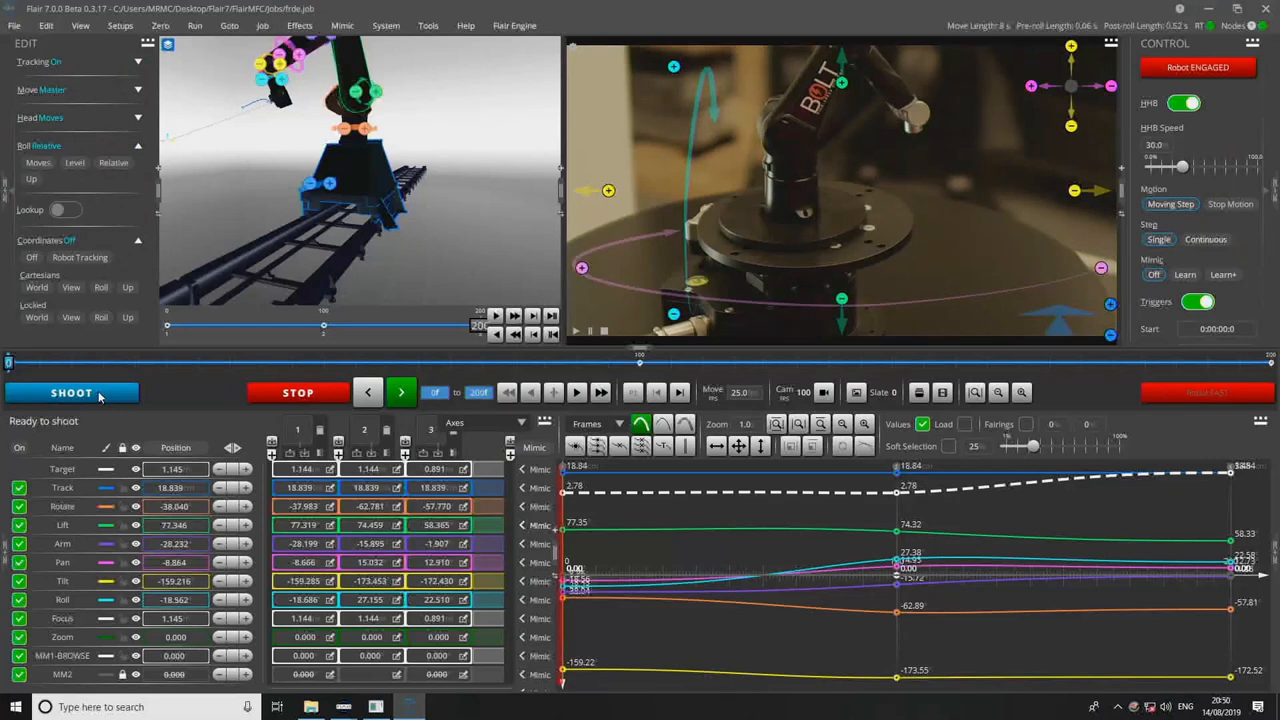
- Shoot the three-waypoint, 200-frame move on the robot
click(71, 392)
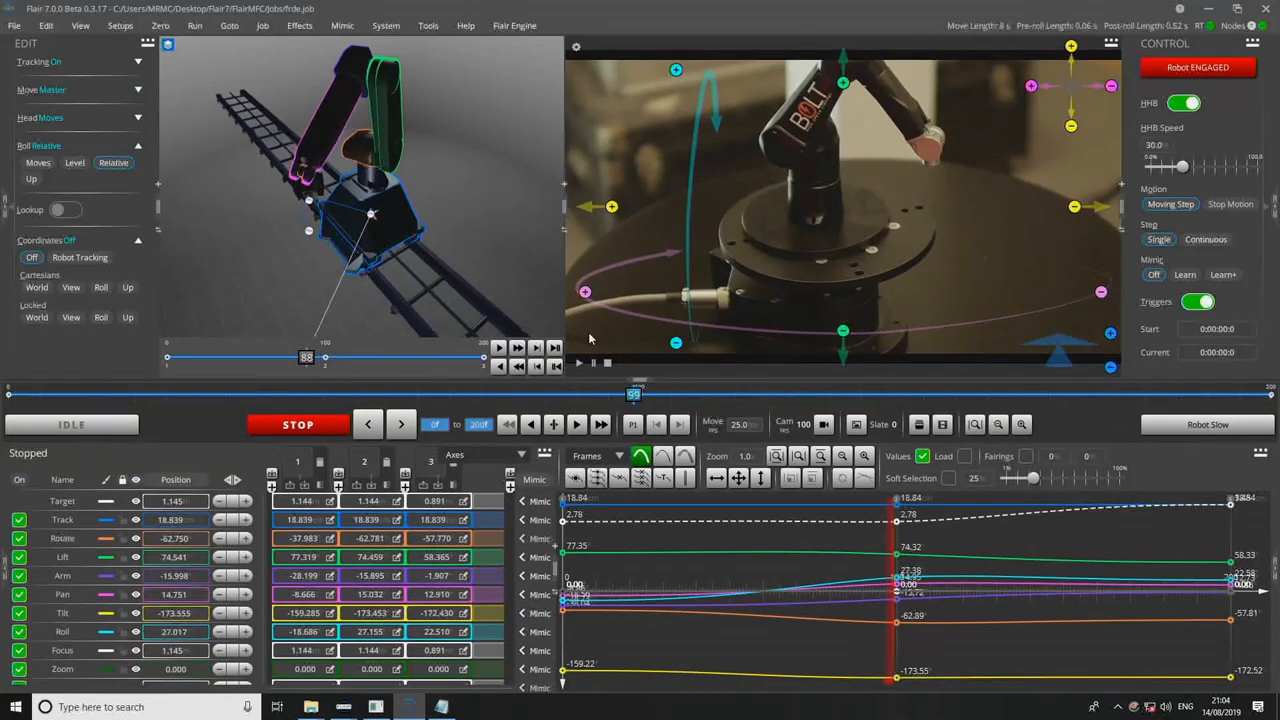
- Drag the move speed slider higher to run the move faster
drag(306, 357, 428, 357)
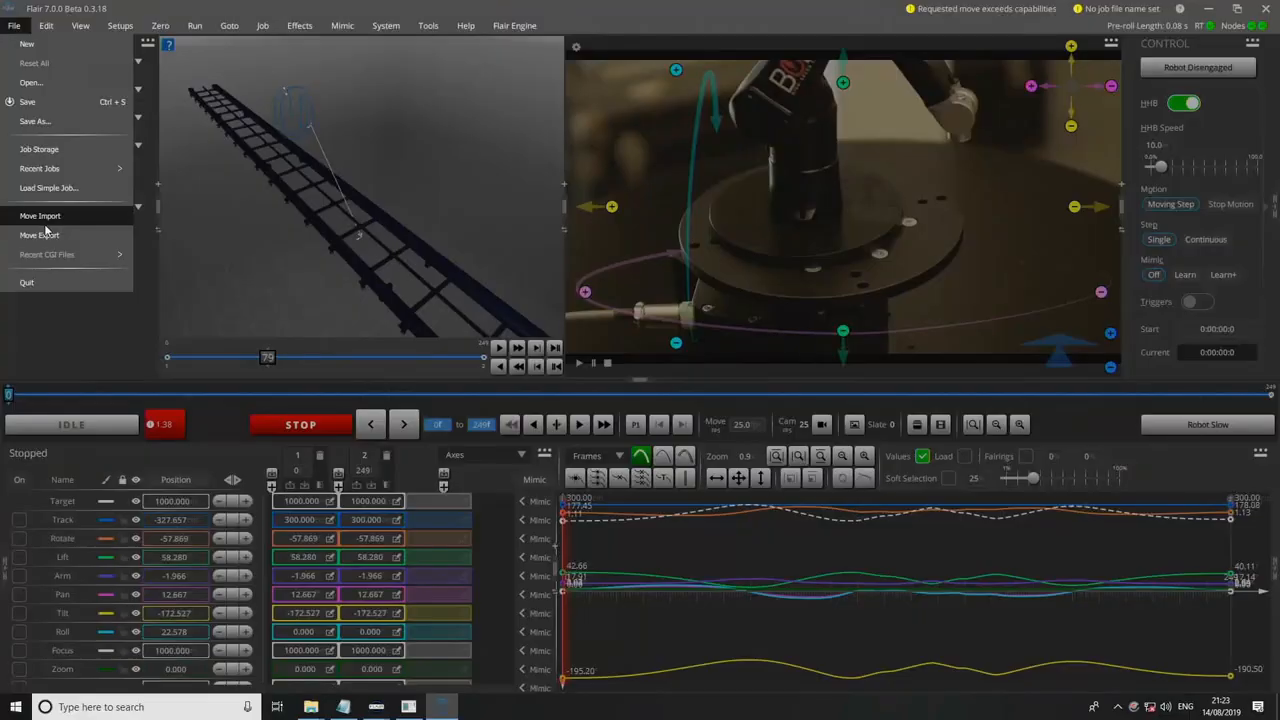
mouse_move(55, 316)
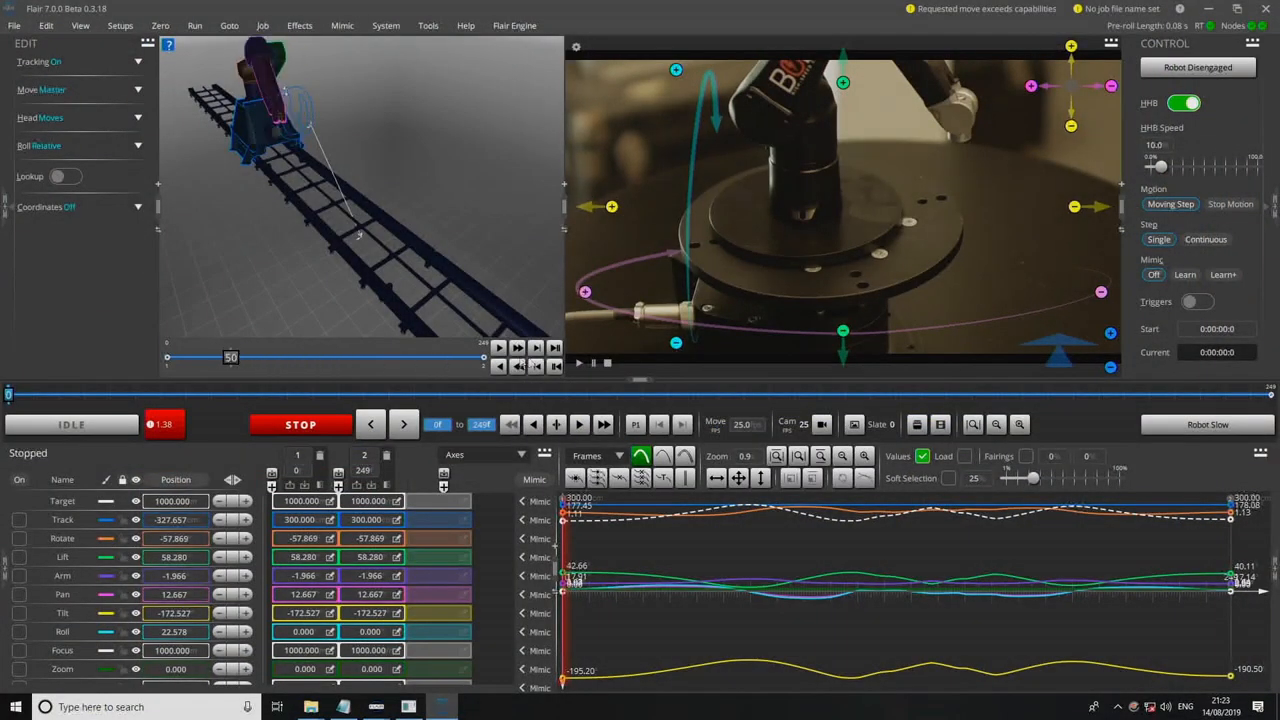
- Play the imported two-waypoint, 249-frame move in the 3D preview
click(555, 347)
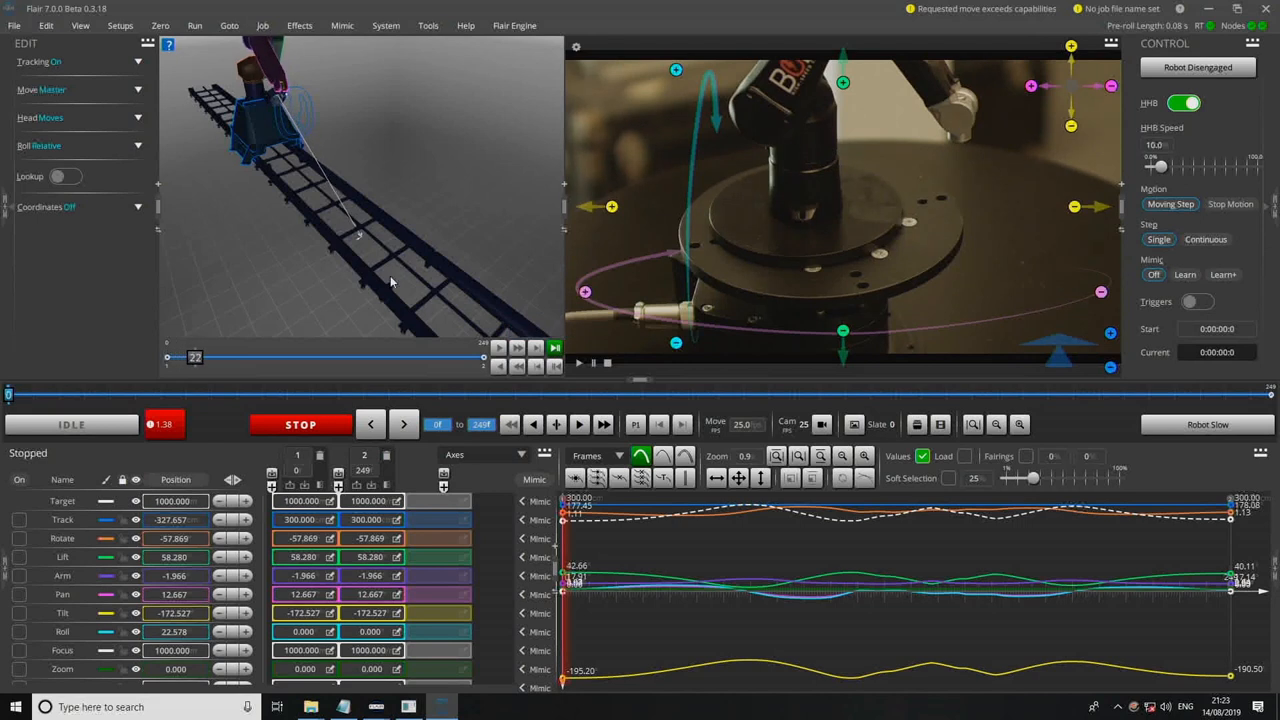